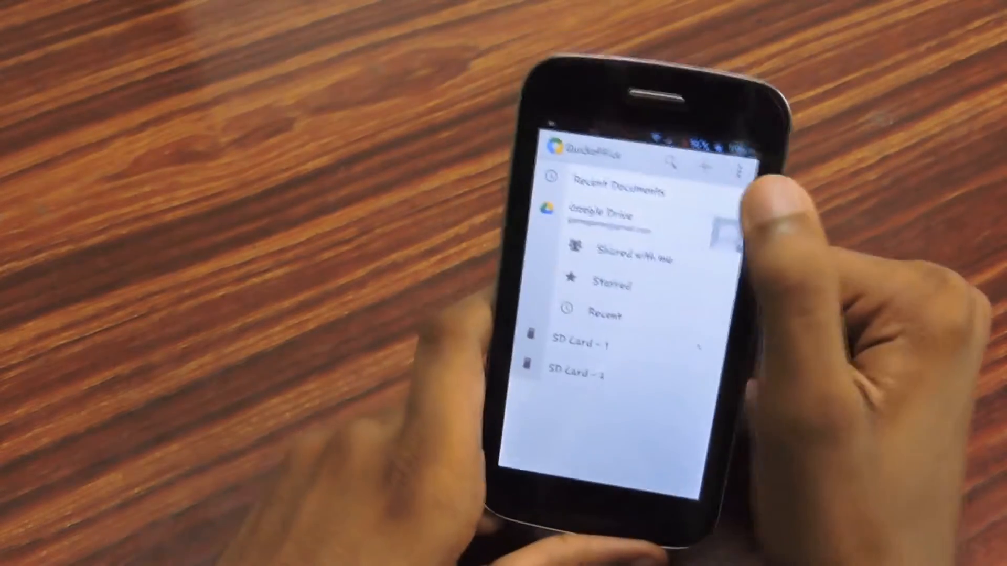
- Create a new blank presentation and show the Office Theme slide layout choices for inserting a slide
click(696, 156)
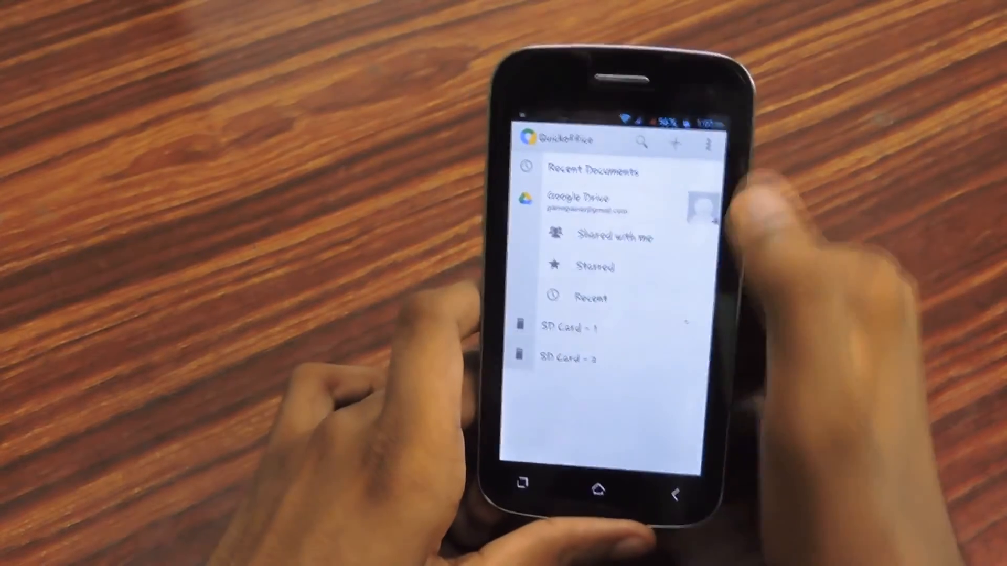
click(675, 145)
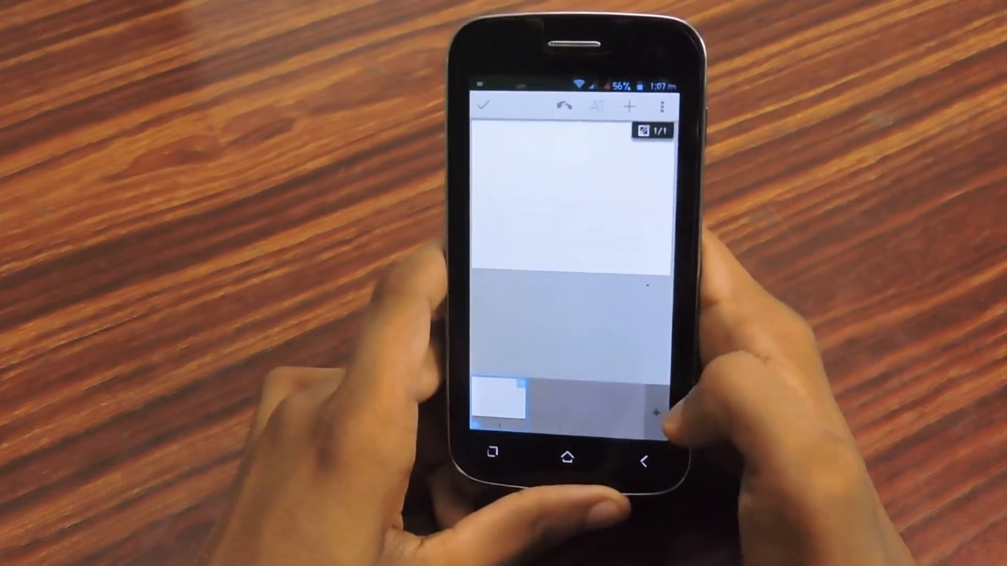
click(628, 104)
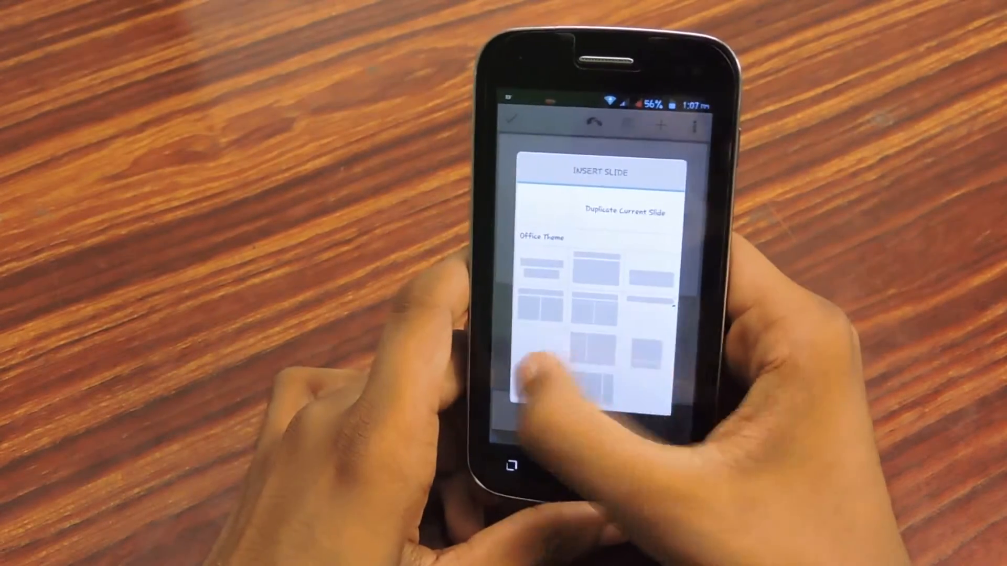